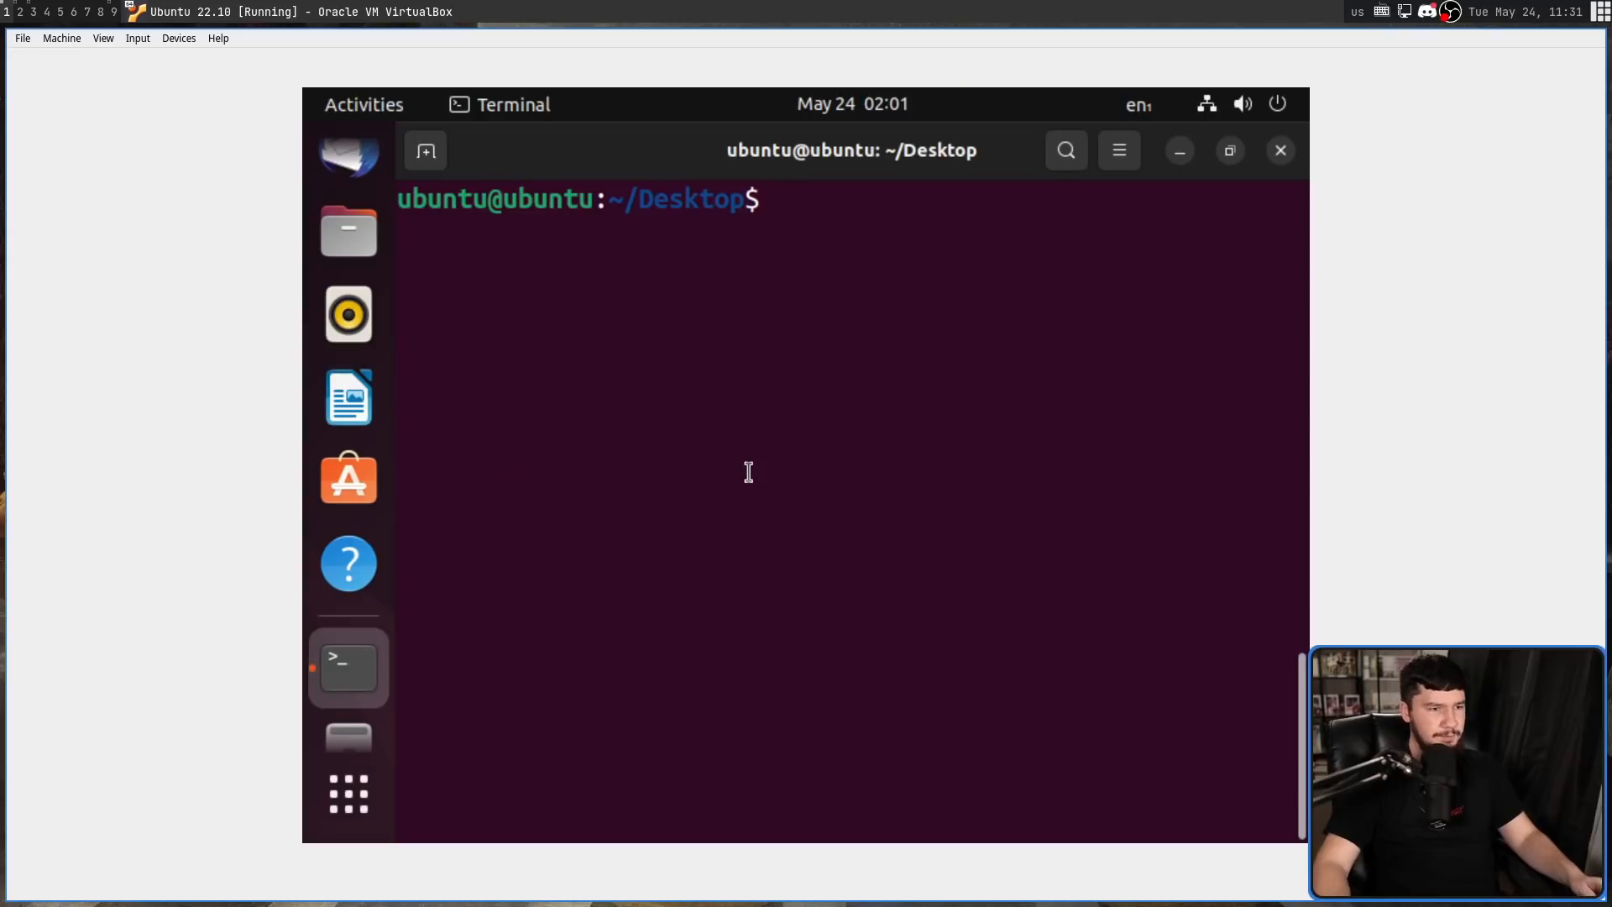
Enter the pactl info command at the Desktop prompt to query the running sound server
type("pactl")
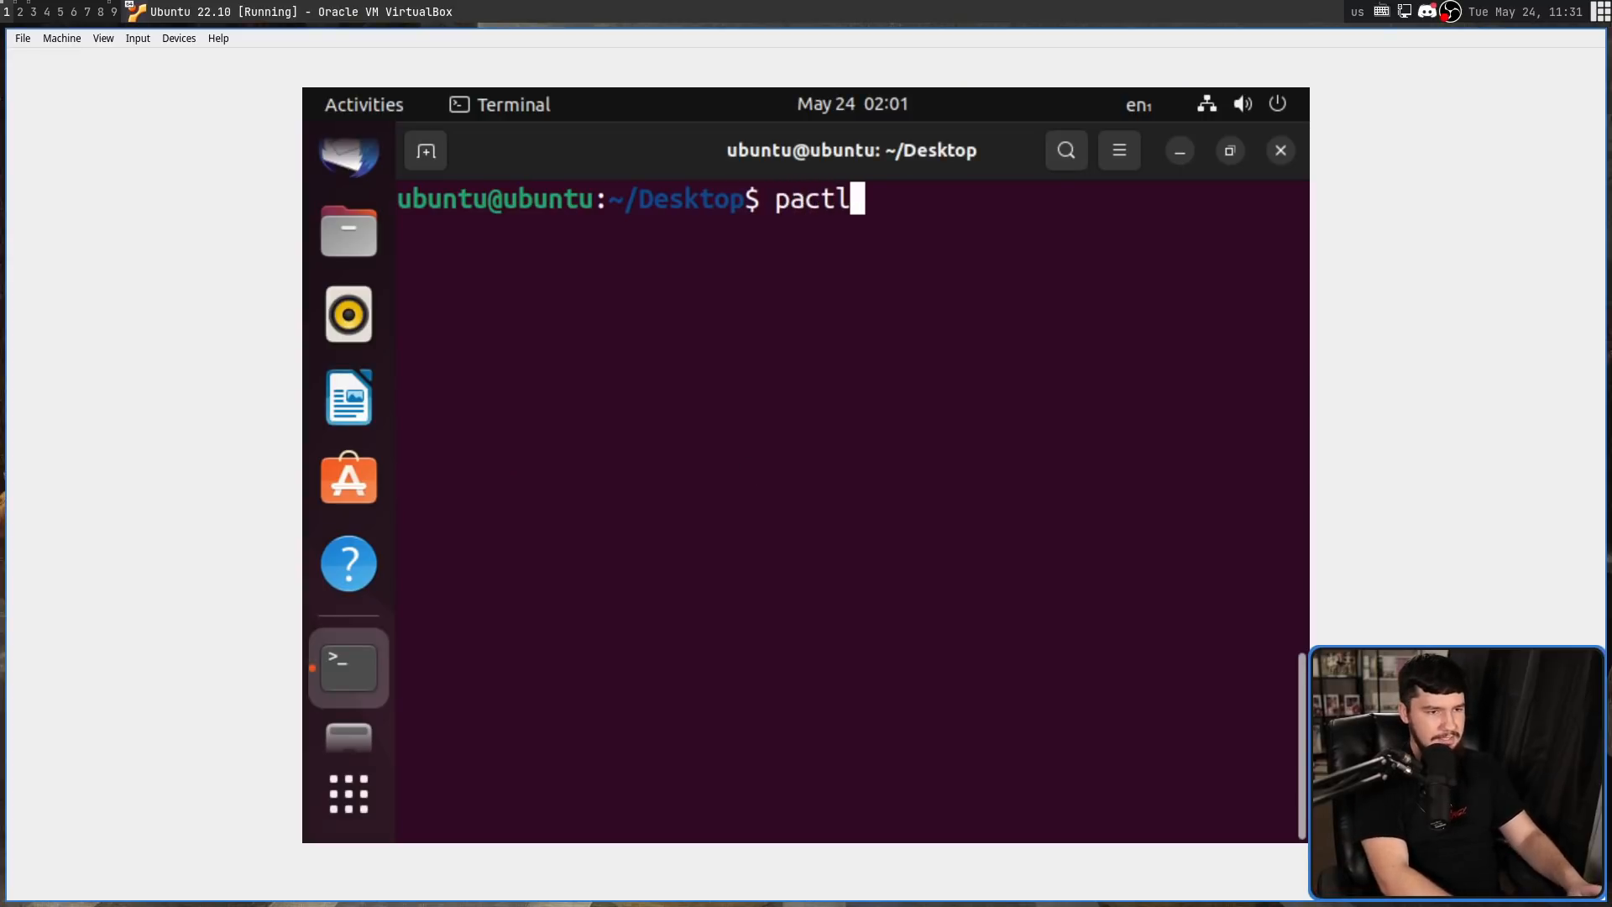
type("info")
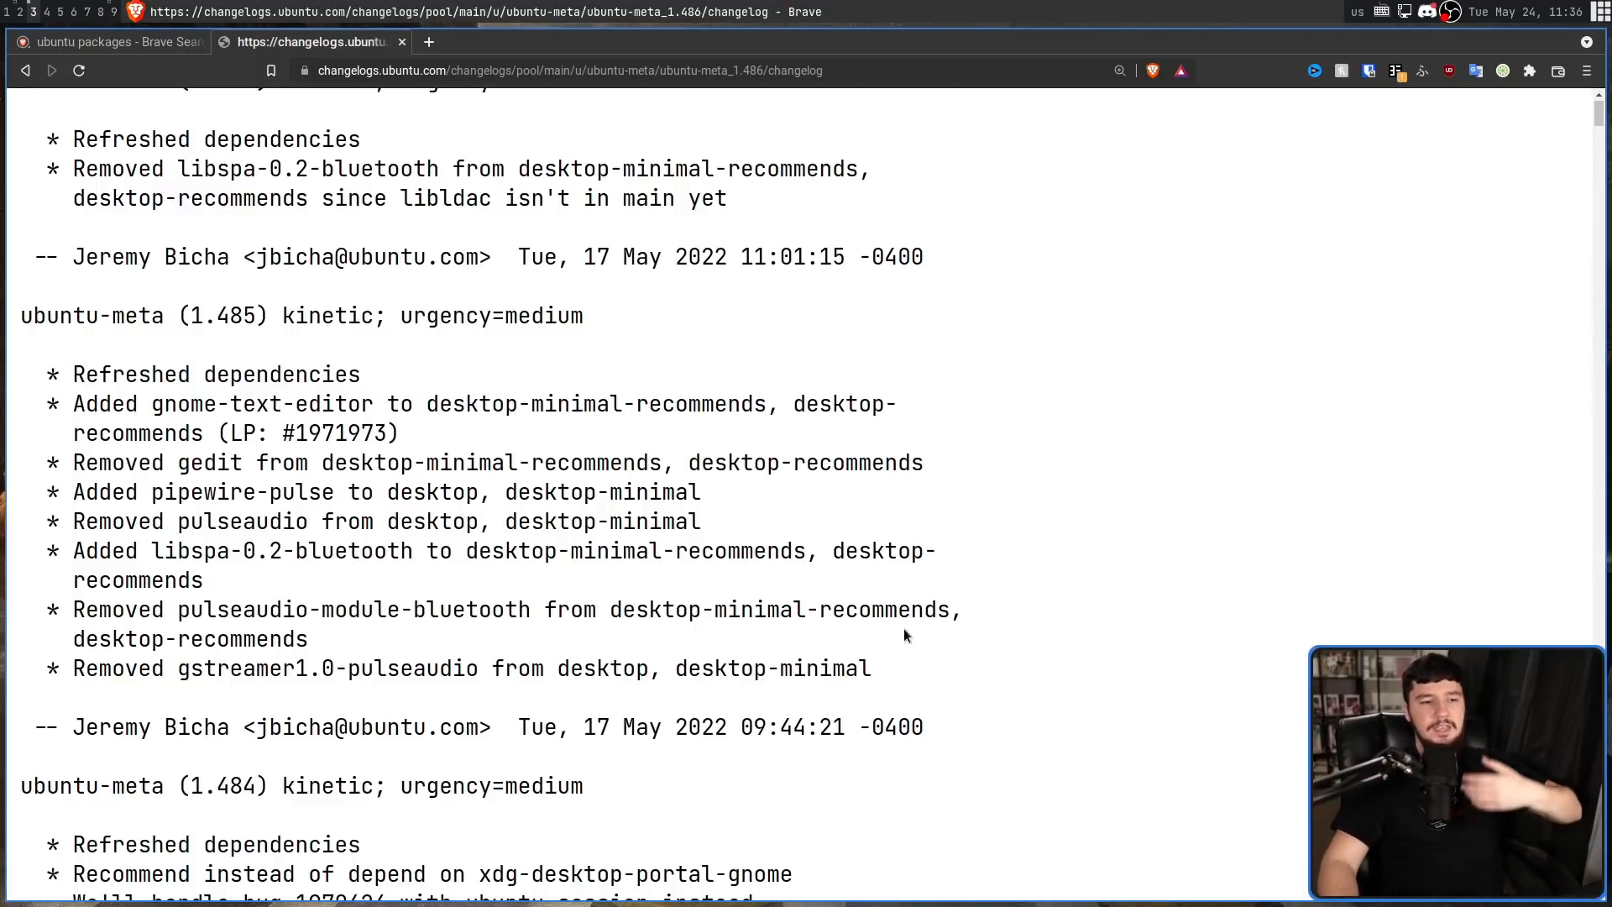
Select the ubuntu-meta 1.485 entry text listing pipewire-pulse added and pulseaudio removed
left_click_drag(21, 316, 871, 668)
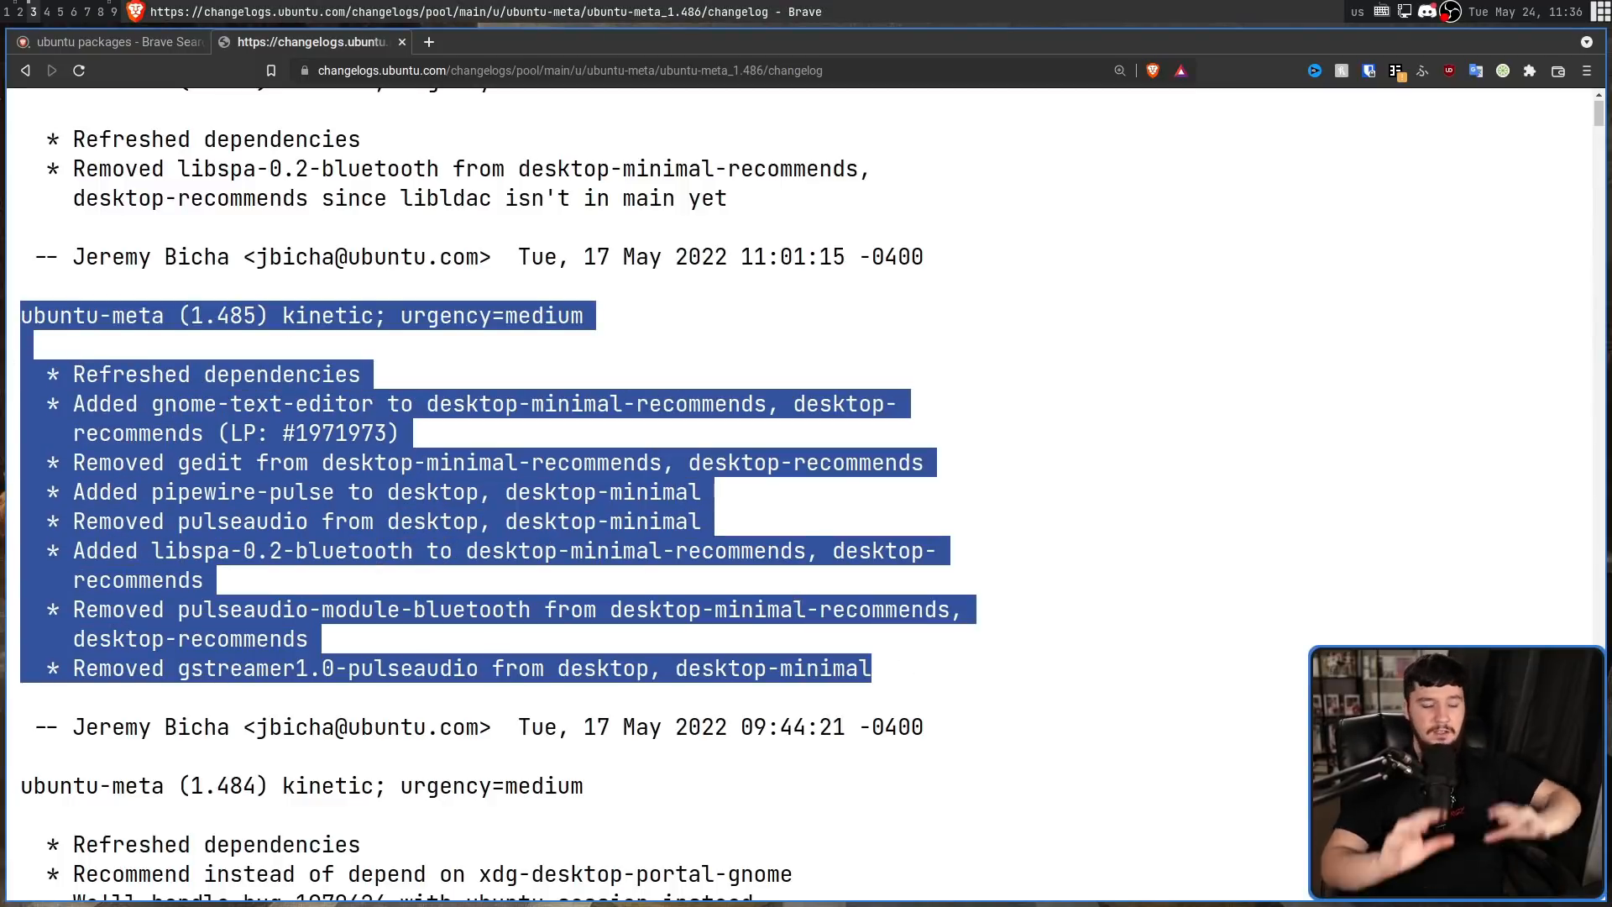